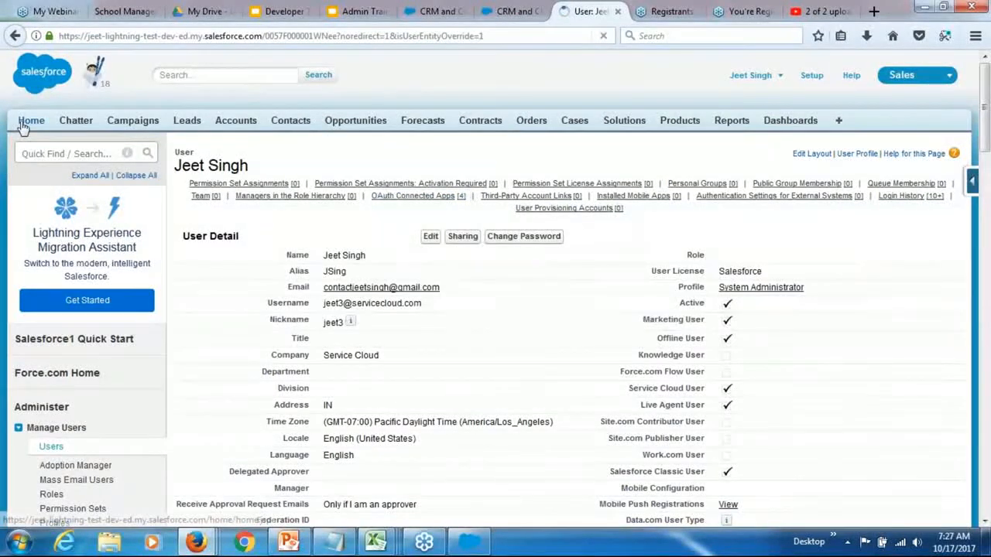
# - Go to the Home page and show the Recycle Bin listing the deleted Account records
pyautogui.click(31, 120)
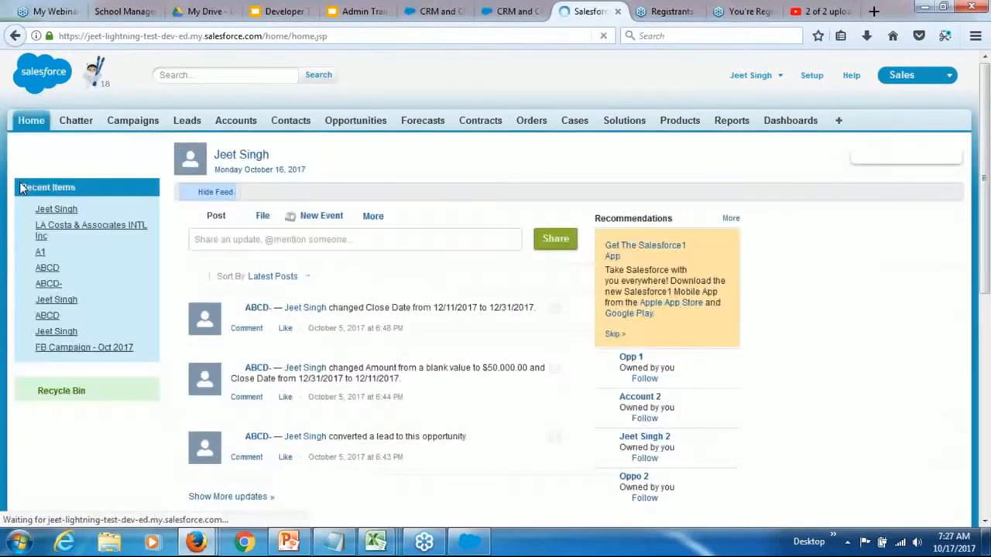
pyautogui.scroll(-3)
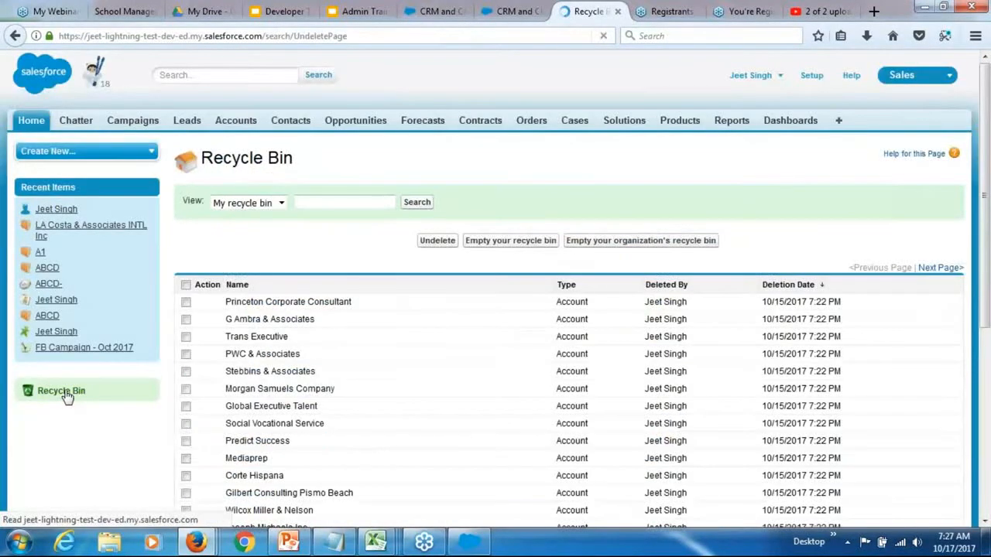
pyautogui.scroll(-3)
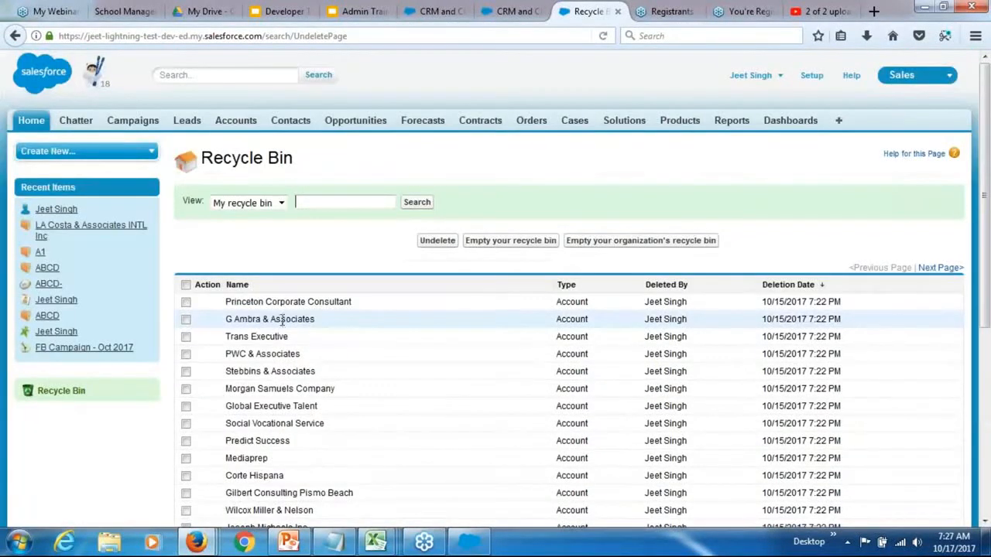
pyautogui.moveTo(280, 319)
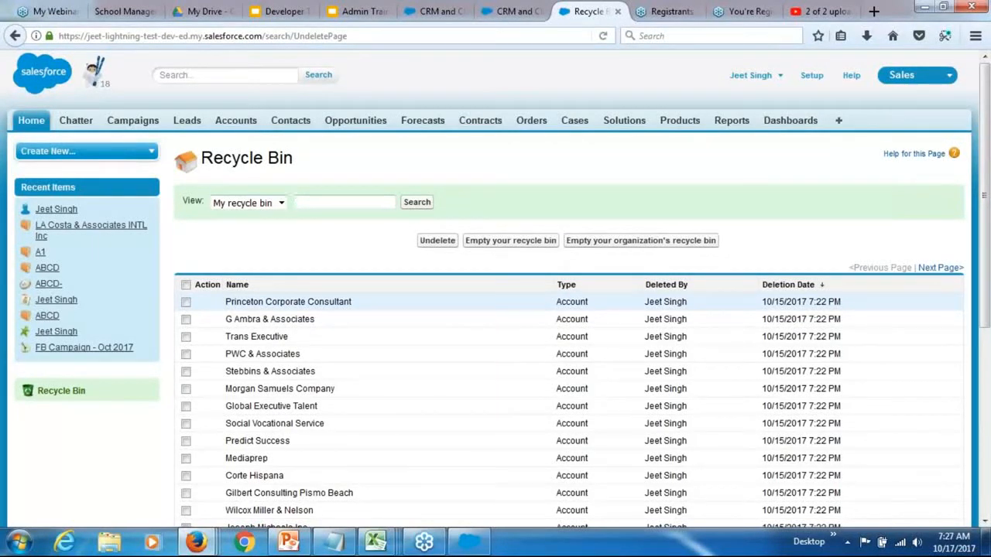
pyautogui.click(344, 201)
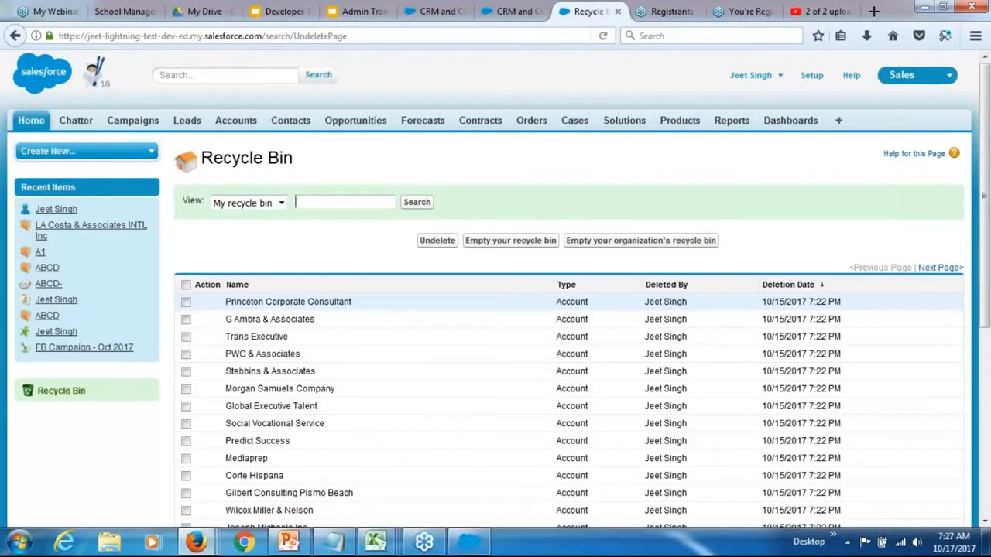
pyautogui.click(344, 201)
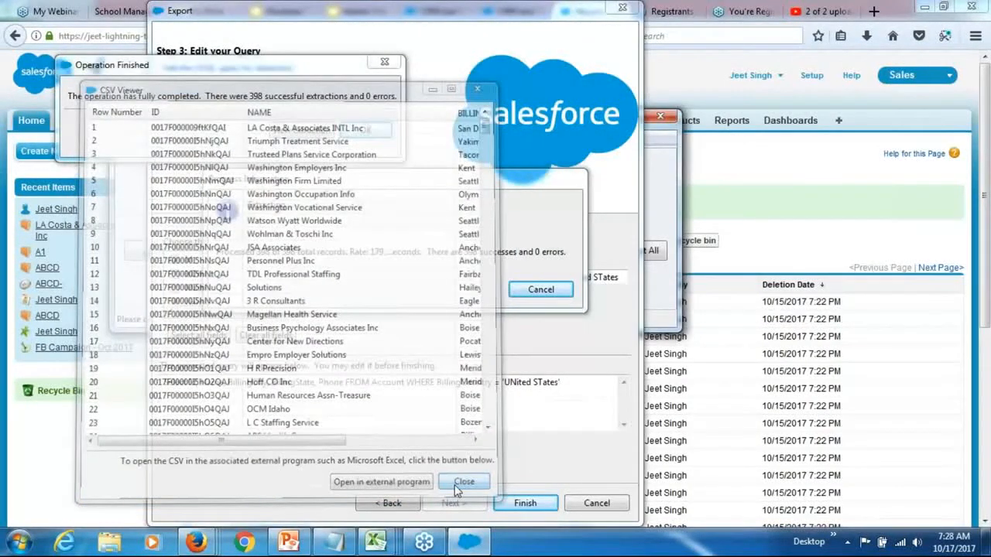
# - Start an Export All of Account saved as extract2 and continue to the query step
pyautogui.click(465, 482)
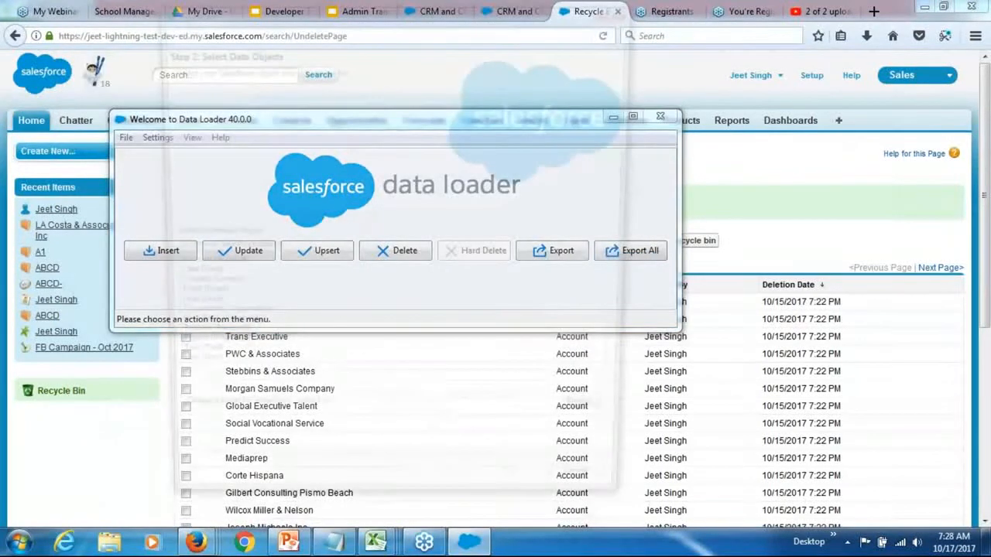
pyautogui.click(630, 251)
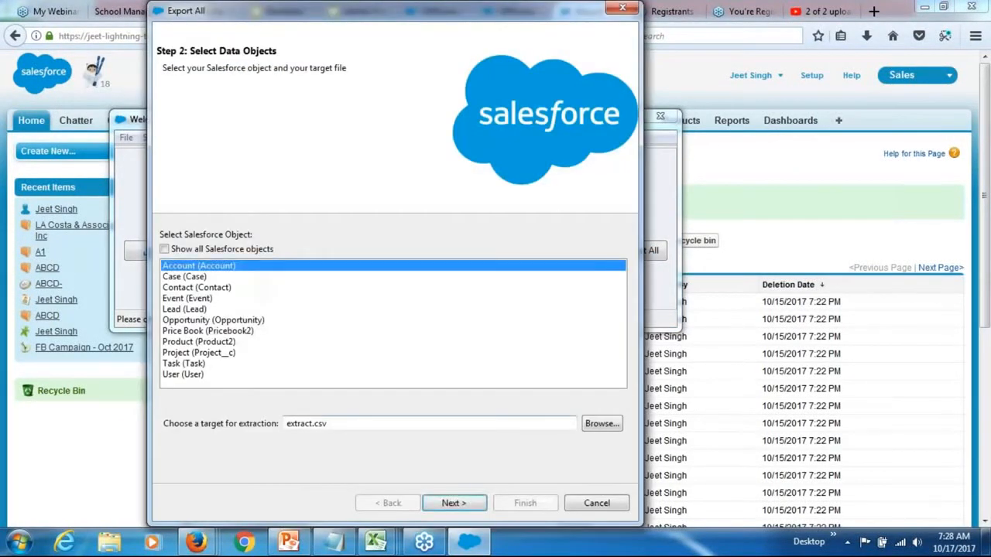
pyautogui.click(601, 424)
pyautogui.write('extract2')
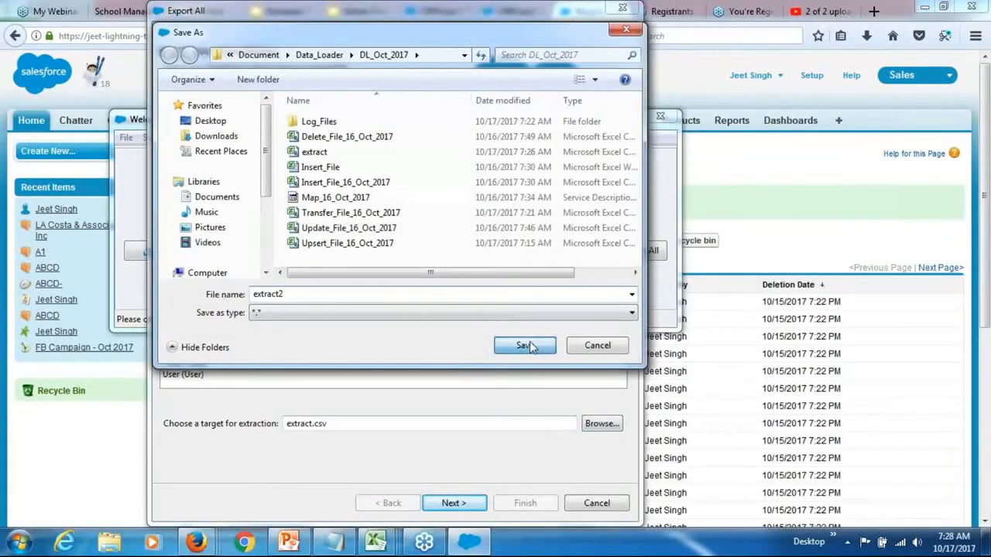
pyautogui.click(523, 346)
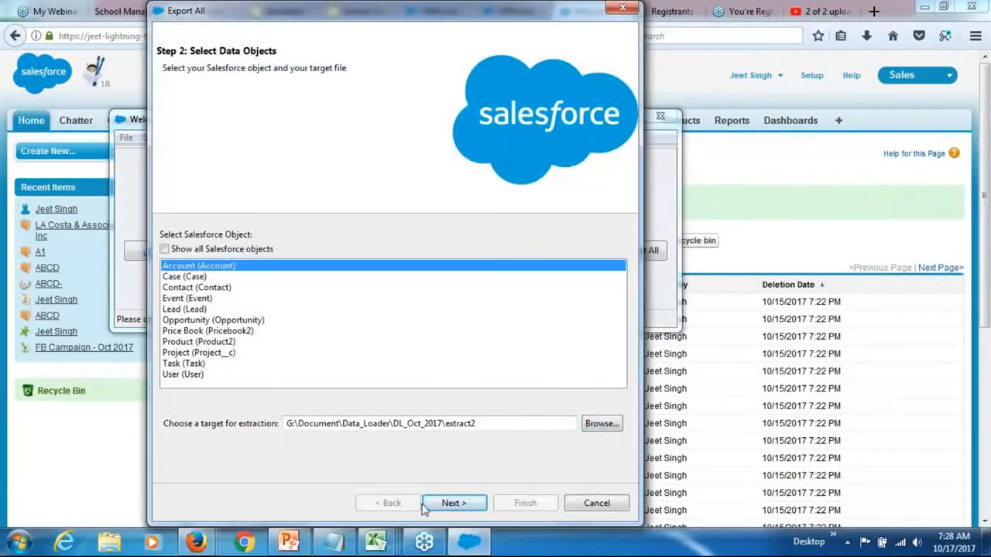
pyautogui.click(454, 504)
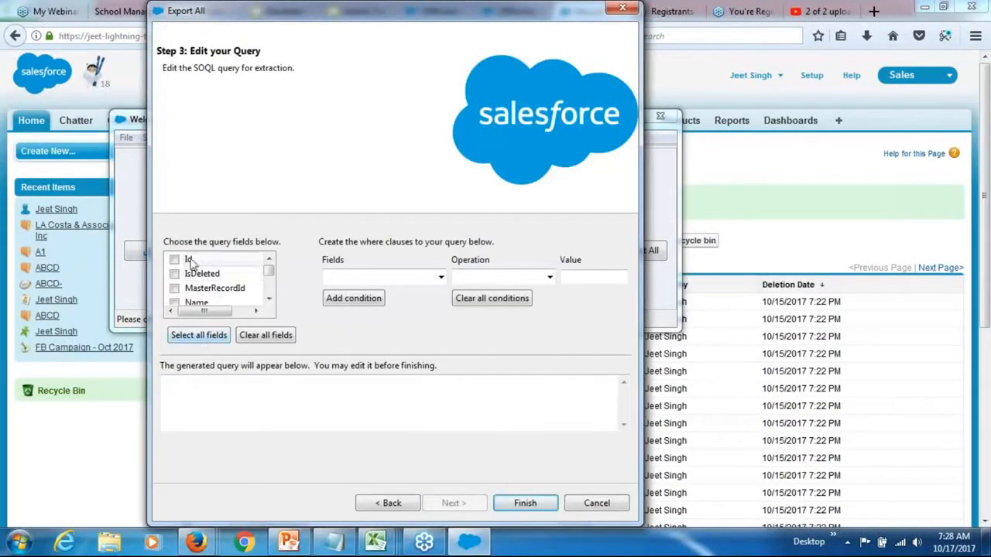
# - Add Id to the query fields alongside Name, BillingCity, BillingState and Phone
pyautogui.click(173, 258)
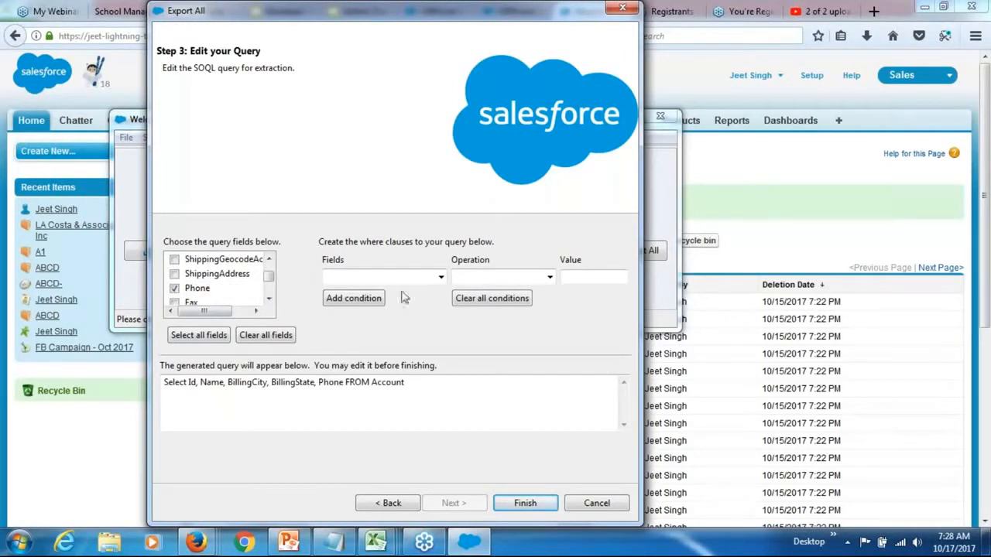
pyautogui.moveTo(402, 297)
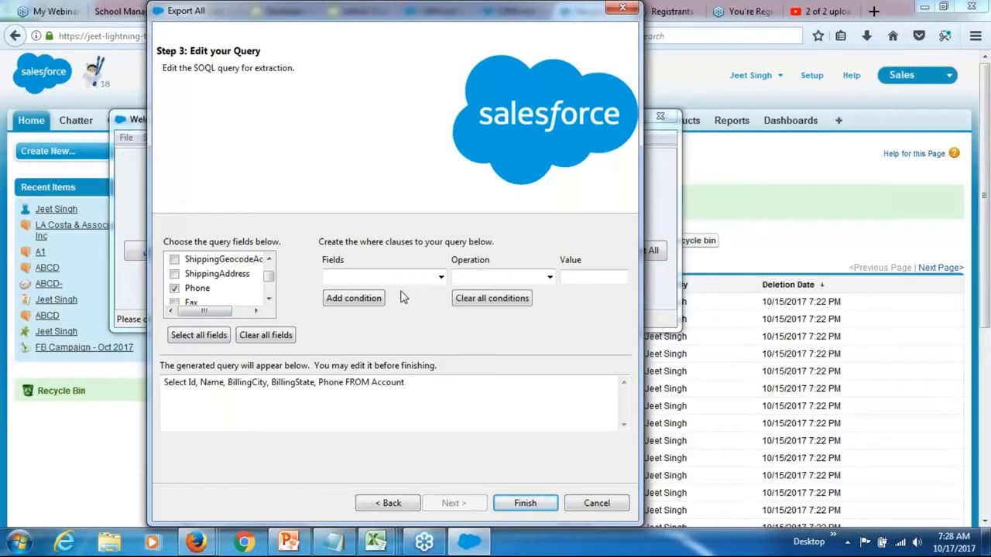
pyautogui.moveTo(424, 332)
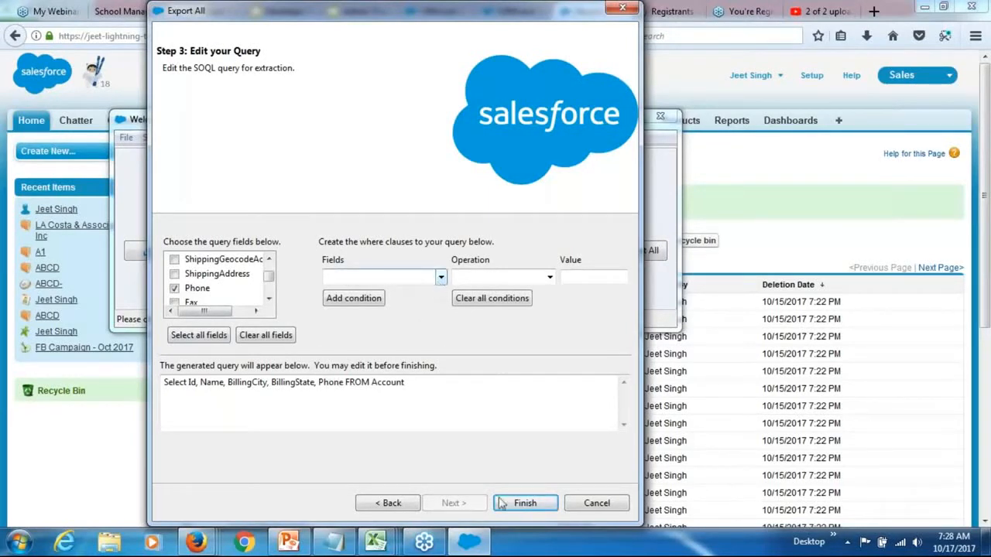
# - Run the export, confirm the deleted-records warning, and review the 812 extracted Account records
pyautogui.click(525, 504)
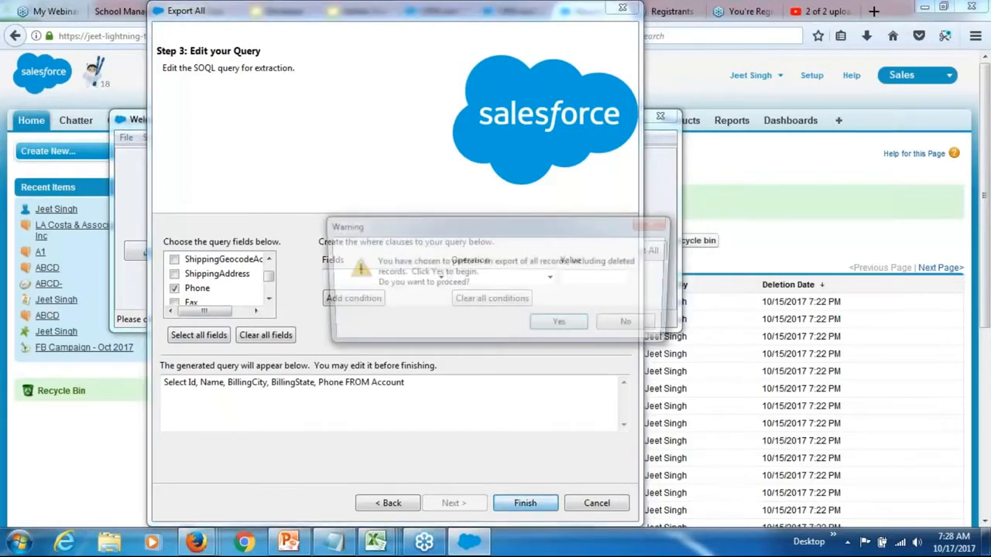
pyautogui.click(559, 320)
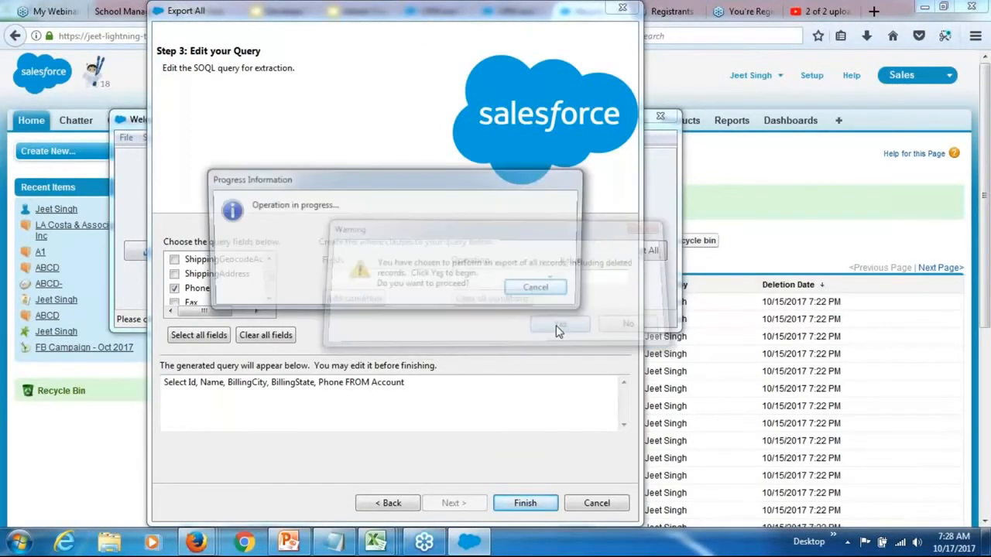
pyautogui.click(561, 323)
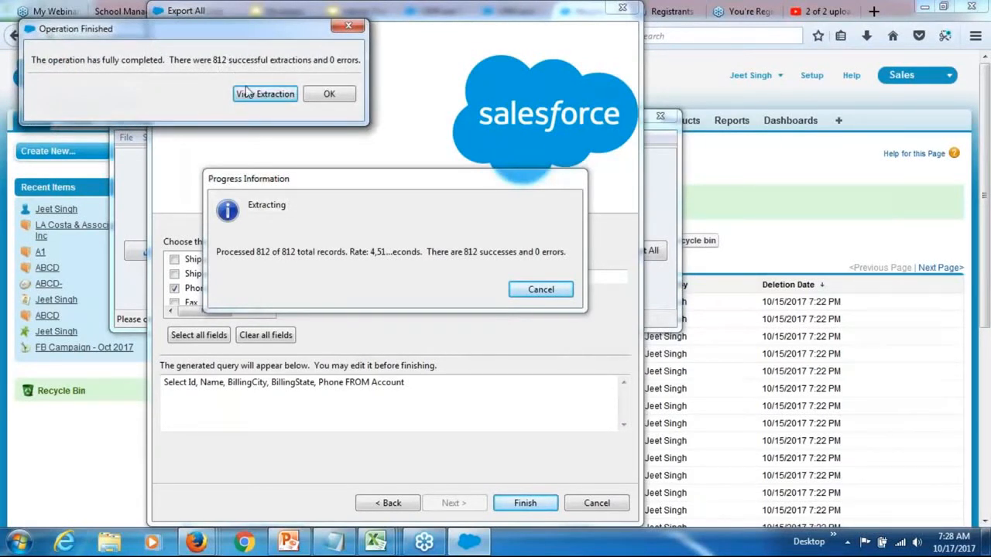
pyautogui.click(265, 94)
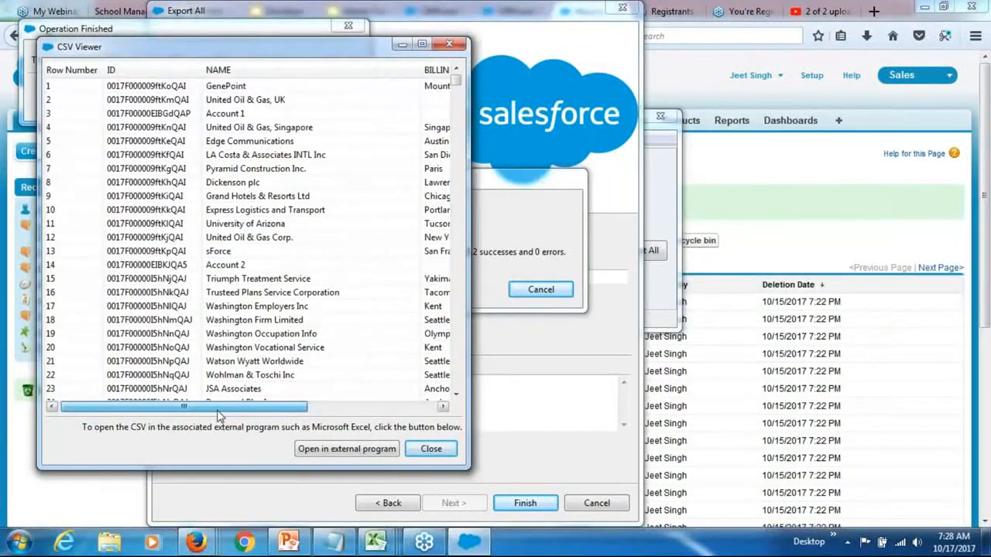
pyautogui.click(431, 449)
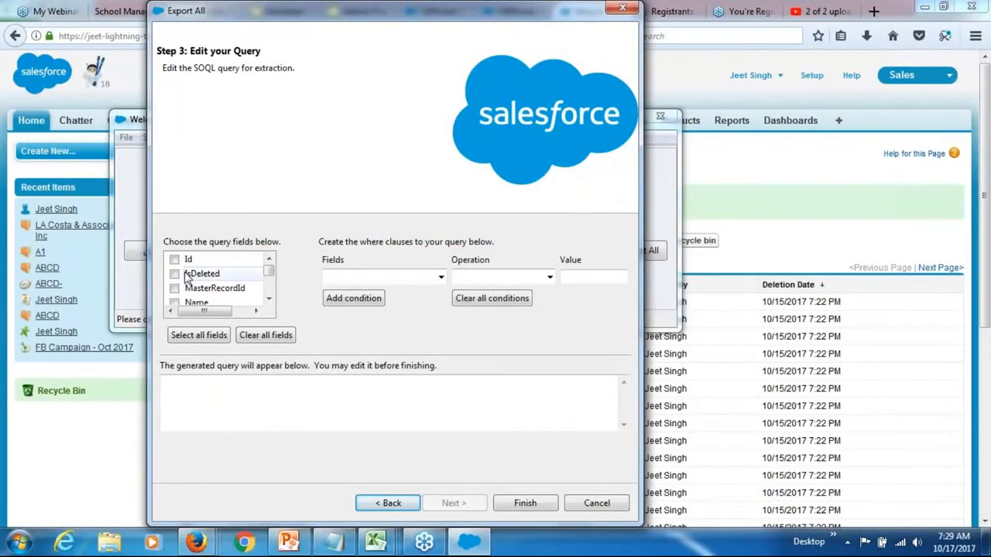
# - Select IsDeleted, Id and Phone so the query returns Id, IsDeleted, Name, BillingCity, BillingState, Phone
pyautogui.click(173, 273)
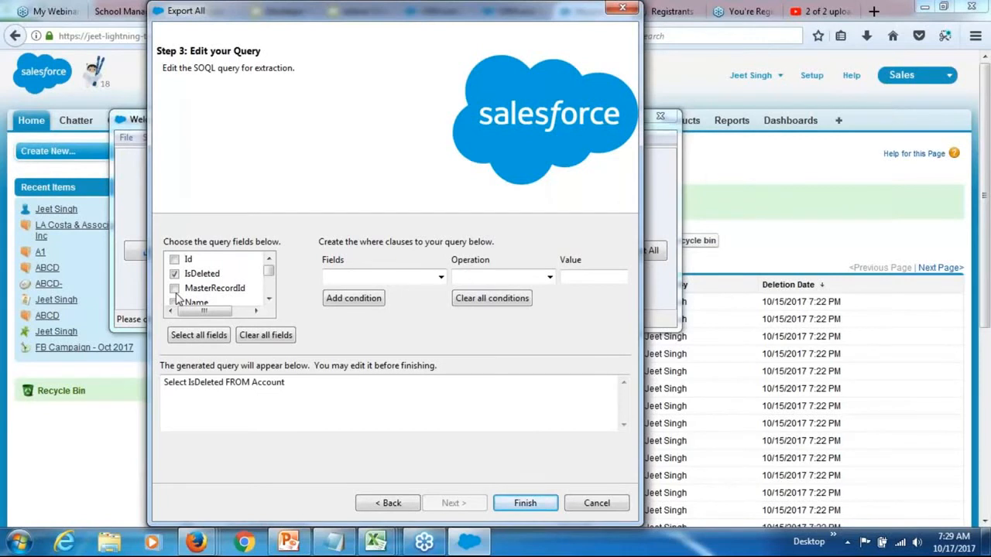
pyautogui.click(175, 261)
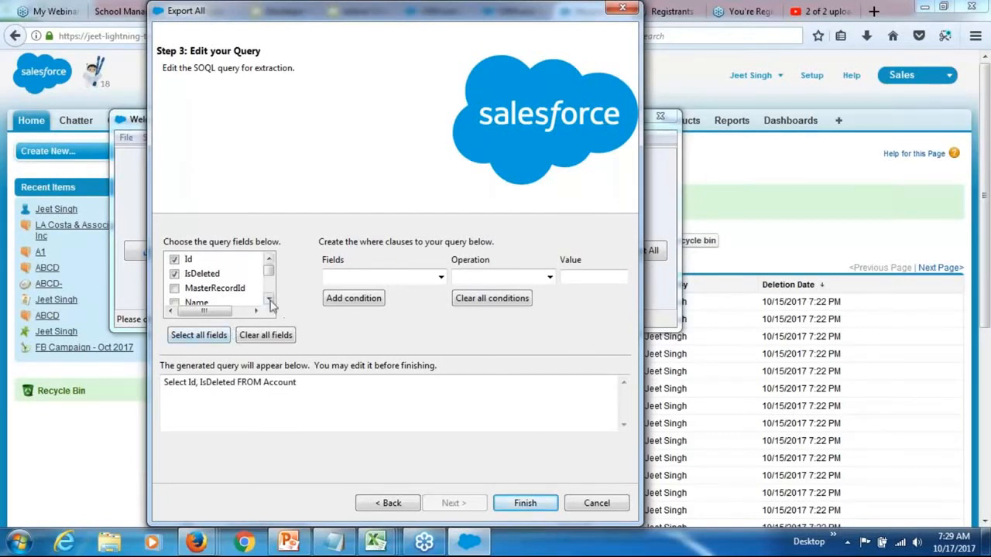
pyautogui.click(173, 272)
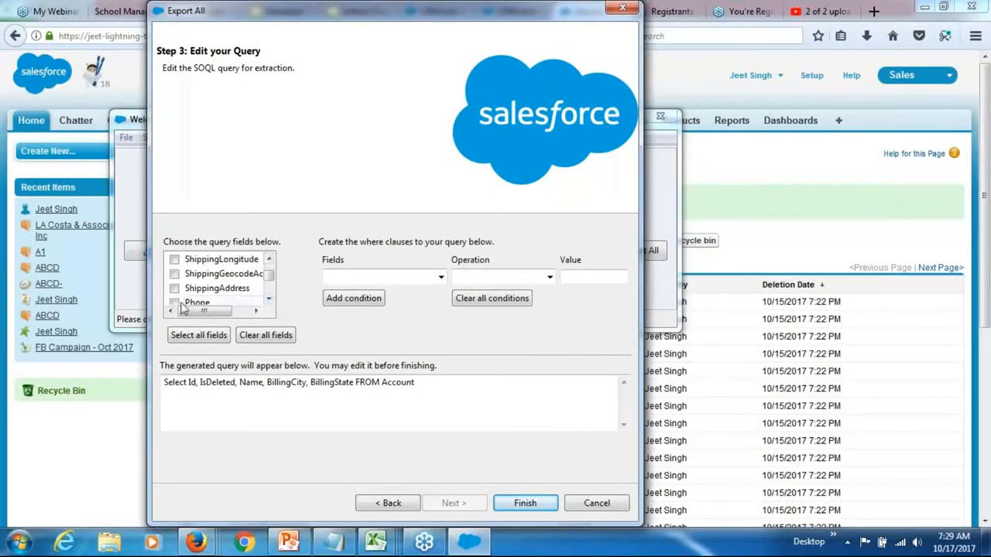
pyautogui.click(173, 302)
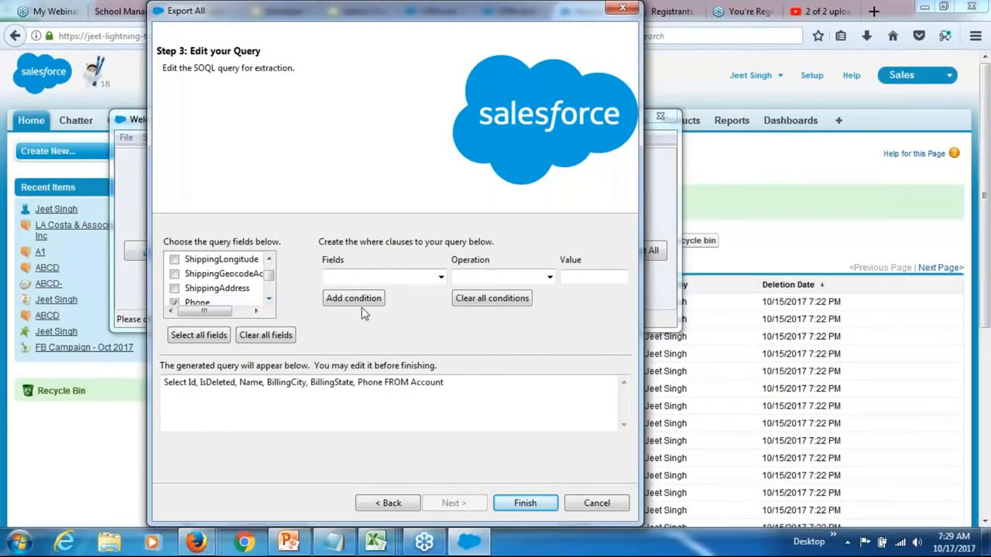
pyautogui.moveTo(467, 369)
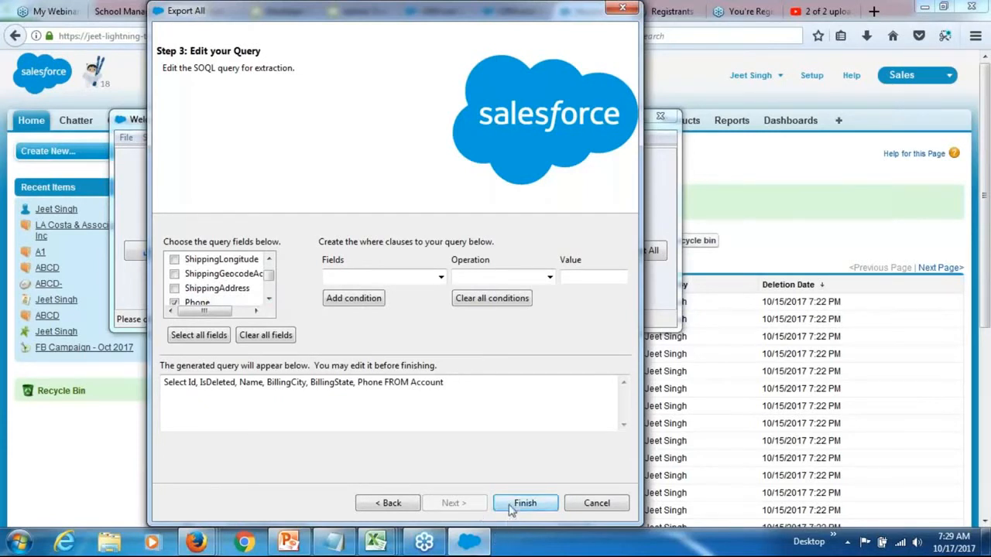
# - Run the export and view the 812 records with ISDELETED showing true and false values
pyautogui.click(525, 503)
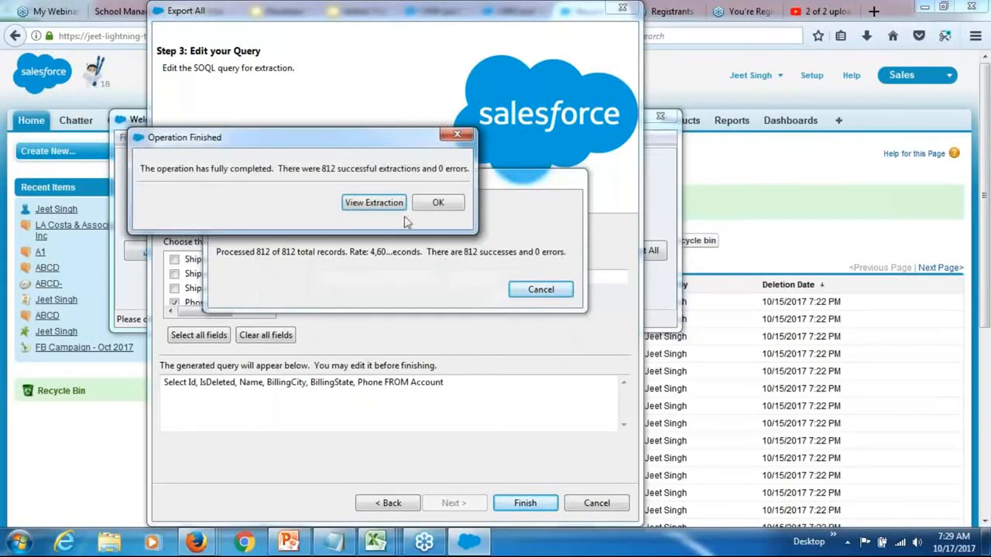
pyautogui.click(373, 202)
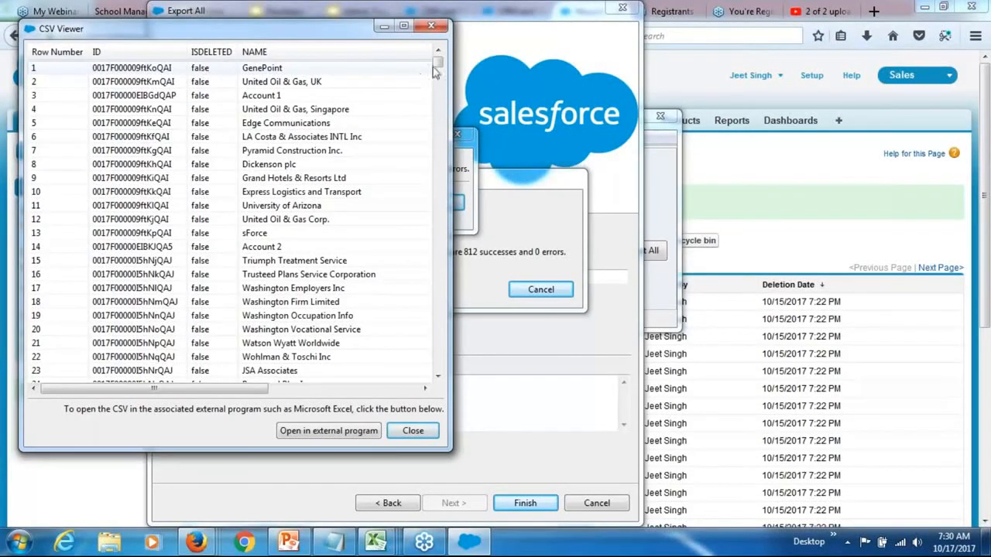
pyautogui.scroll(-3)
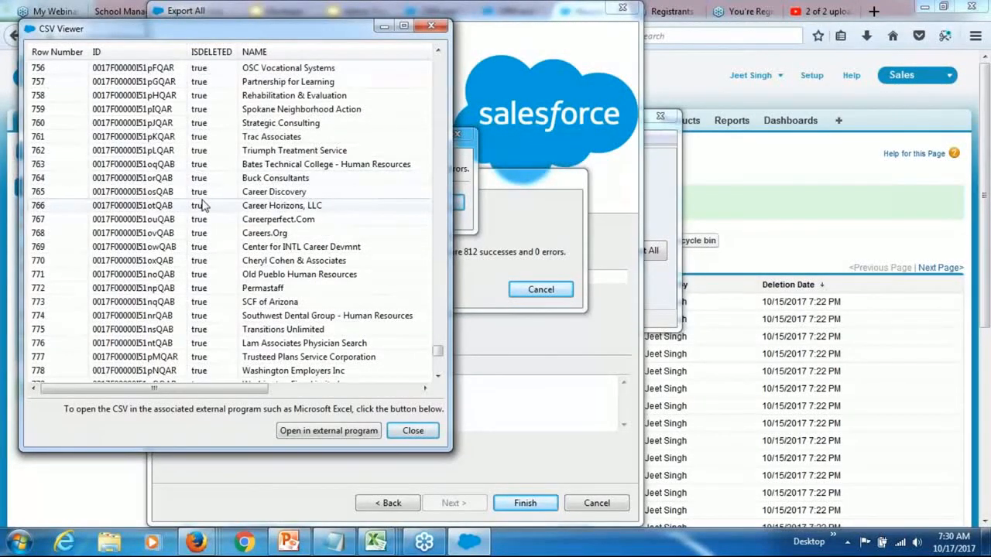
pyautogui.moveTo(217, 138)
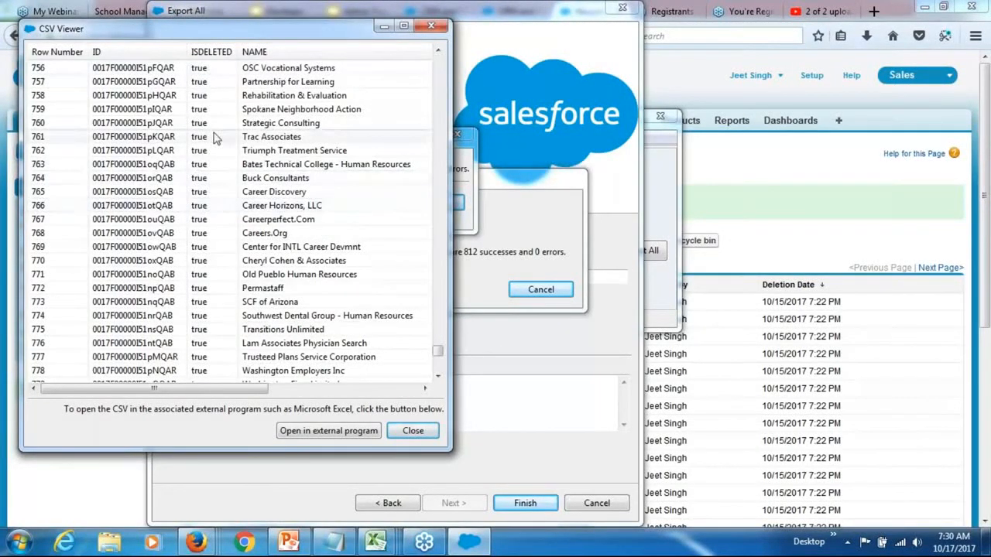